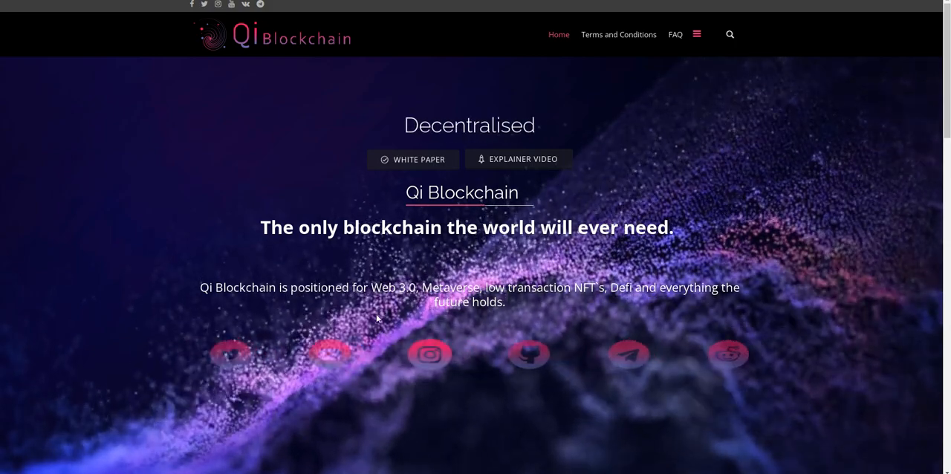
- Point out the follower count on the project's Twitter profile while scrolling its feed
{"action": "scroll", "scroll_direction": "down", "scroll_amount": 3}
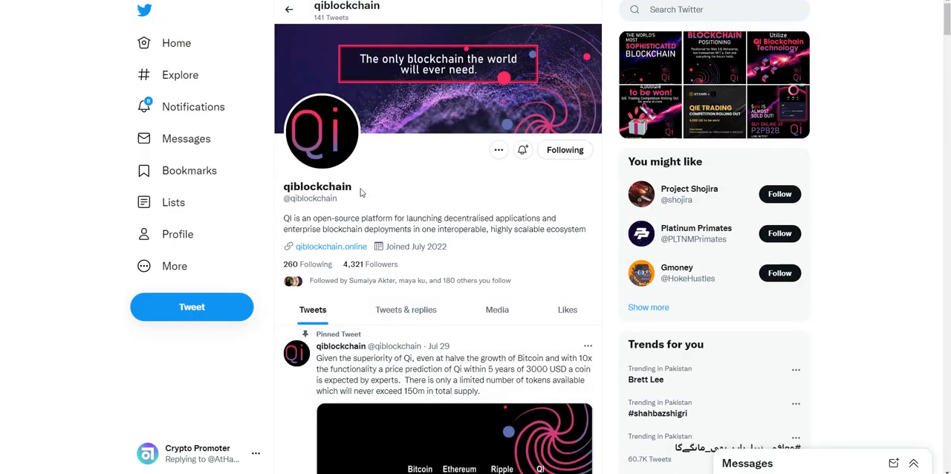
{"action": "double_click", "coordinate": [369, 264]}
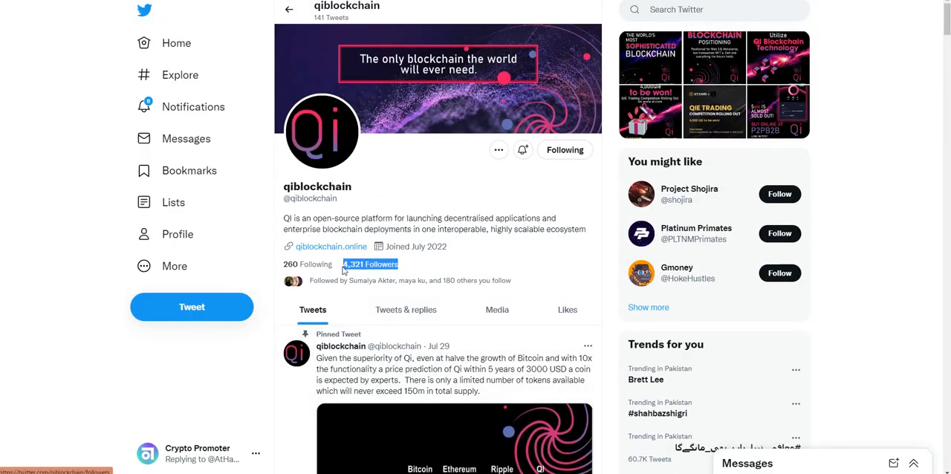
{"action": "scroll", "scroll_direction": "down", "scroll_amount": 3}
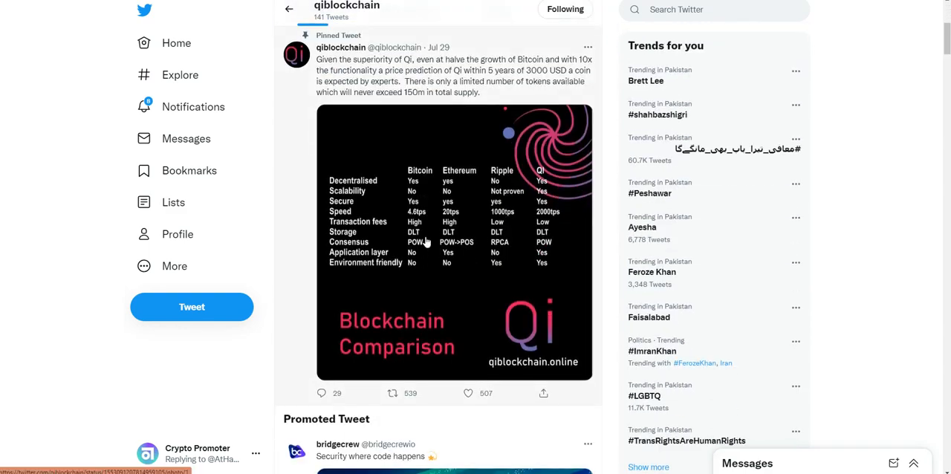
{"action": "scroll", "scroll_direction": "down", "scroll_amount": 3}
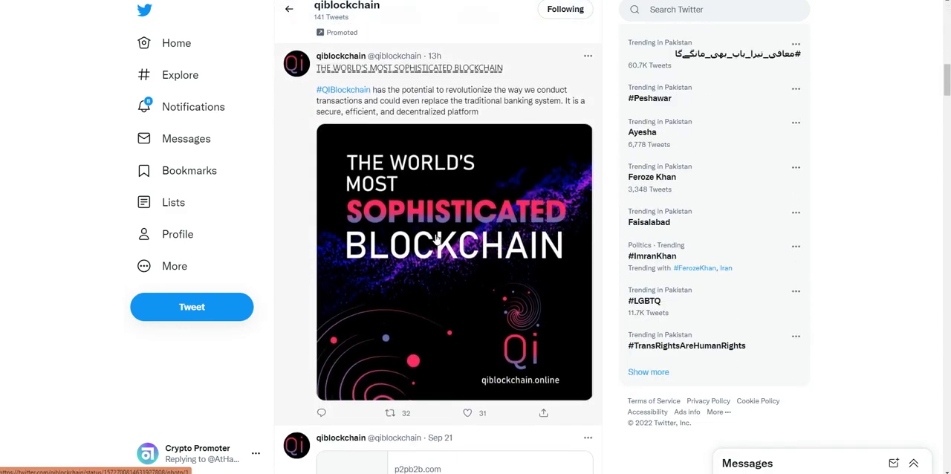
{"action": "mouse_move", "coordinate": [454, 223]}
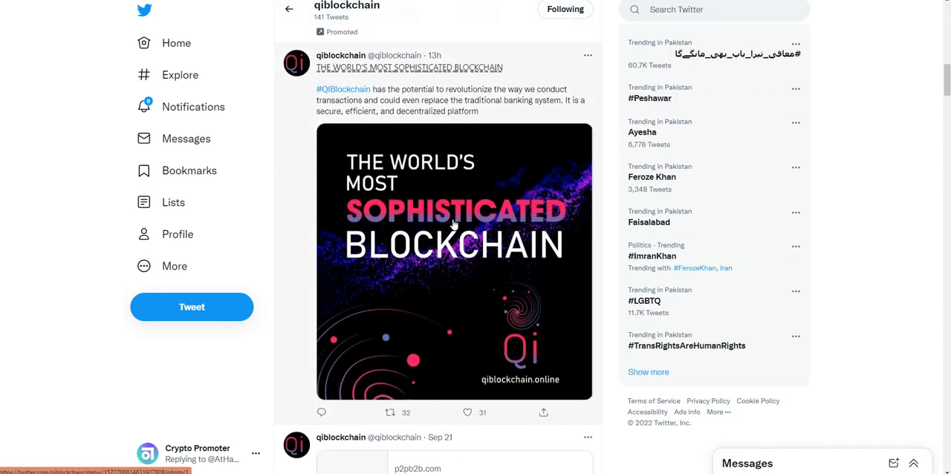
- Scroll down through the page content to review the project's posts and sections
{"action": "scroll", "scroll_direction": "down", "scroll_amount": 3}
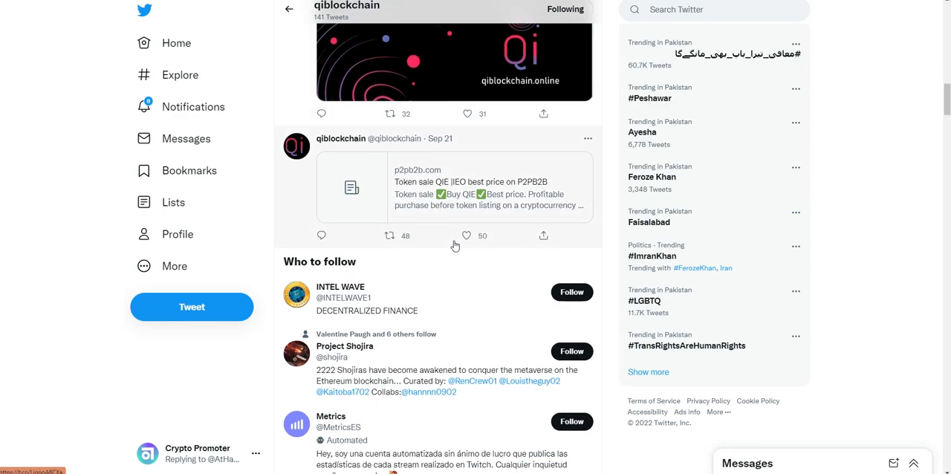
{"action": "scroll", "scroll_direction": "down", "scroll_amount": 3}
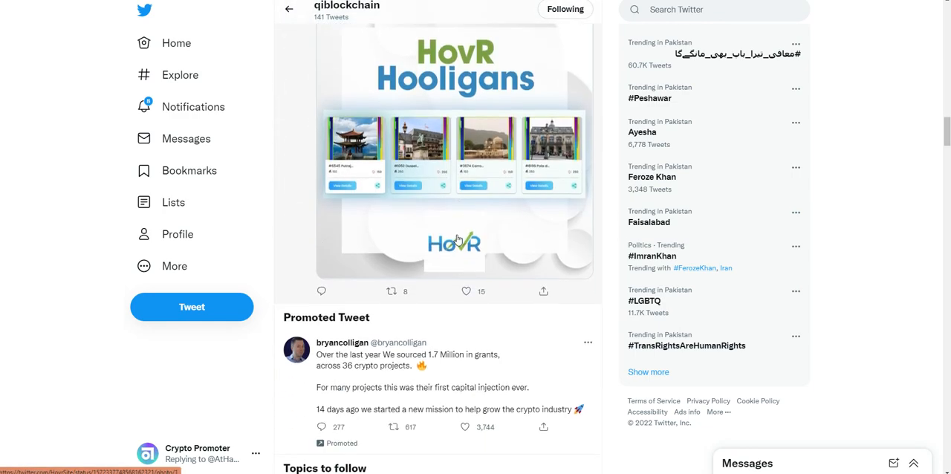
{"action": "scroll", "scroll_direction": "down", "scroll_amount": 3}
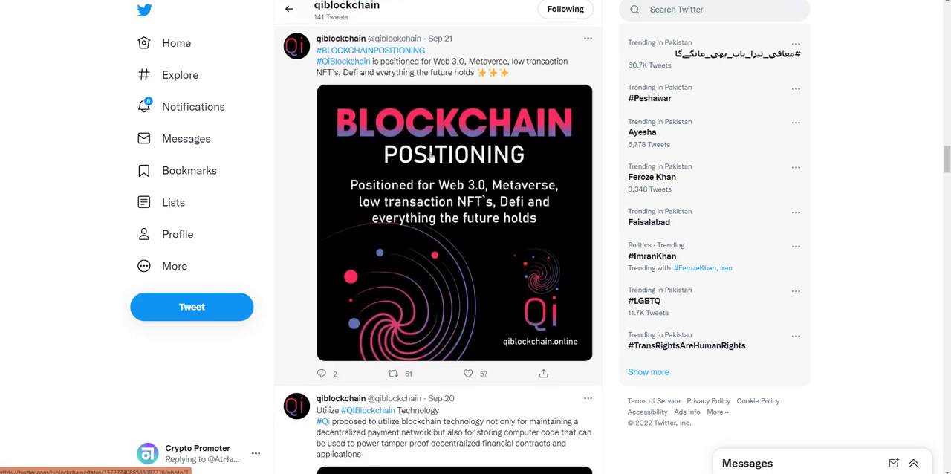
{"action": "scroll", "scroll_direction": "down", "scroll_amount": 3}
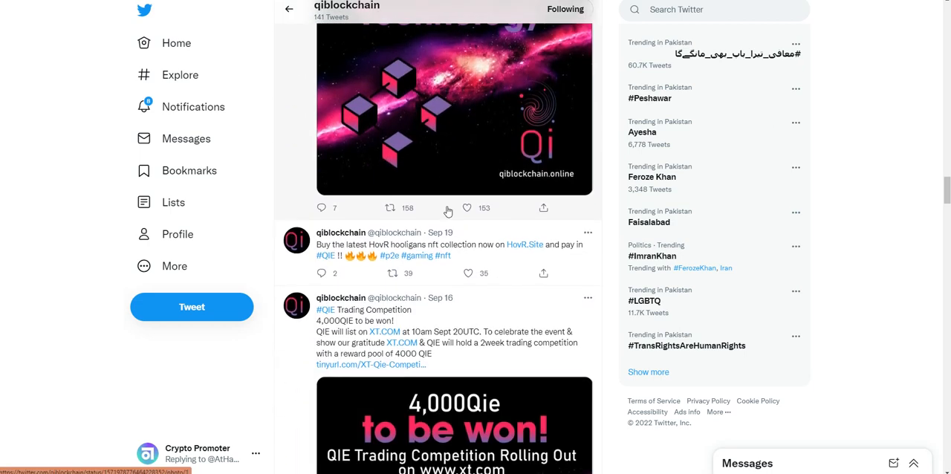
{"action": "scroll", "scroll_direction": "down", "scroll_amount": 3}
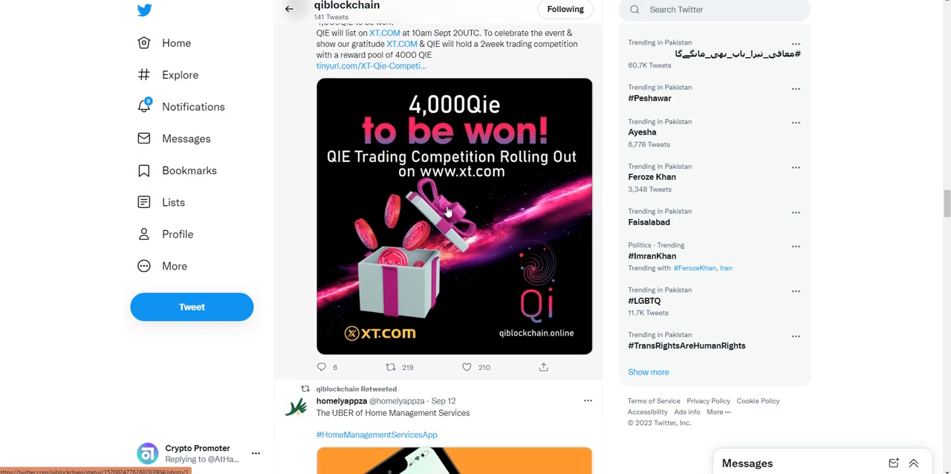
{"action": "scroll", "scroll_direction": "down", "scroll_amount": 3}
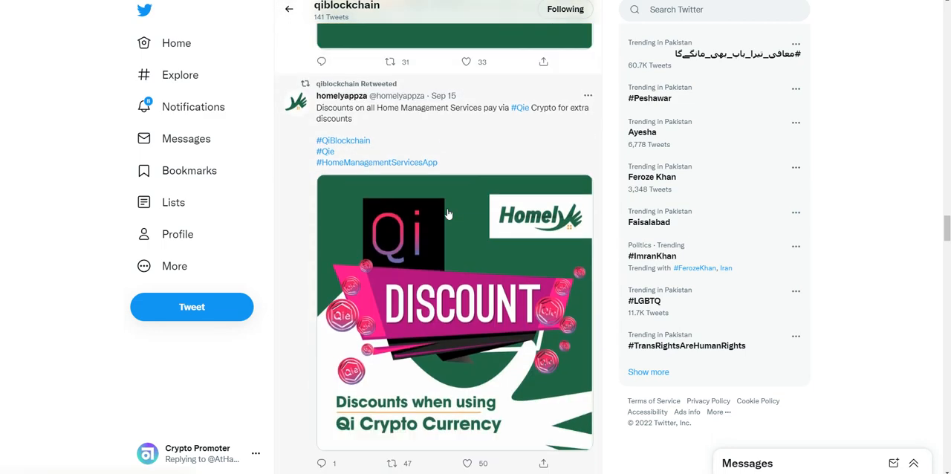
{"action": "scroll", "scroll_direction": "down", "scroll_amount": 3}
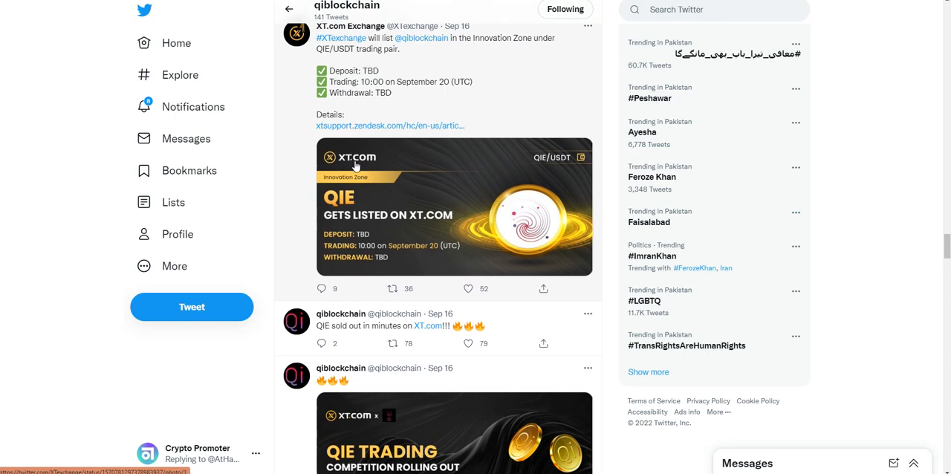
{"action": "mouse_move", "coordinate": [422, 200]}
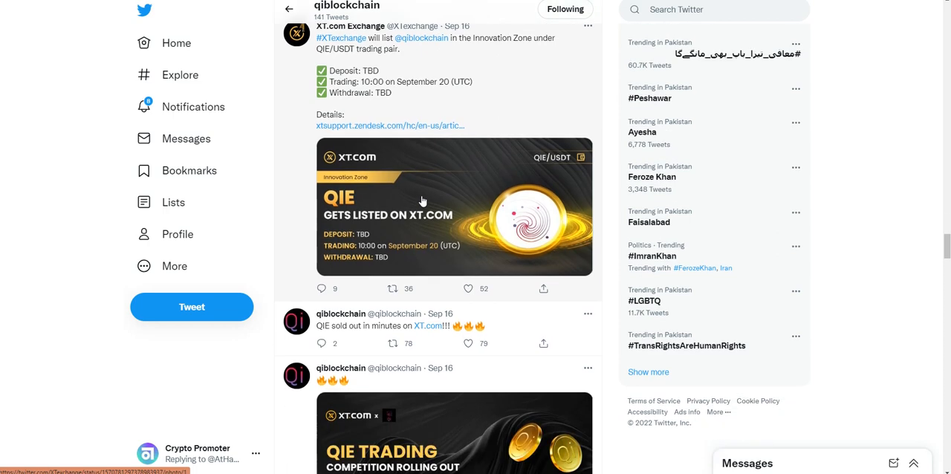
- Reach the whitepaper link on the Qi Blockchain homepage and open the whitepaper PDF
{"action": "scroll", "scroll_direction": "down", "scroll_amount": 3}
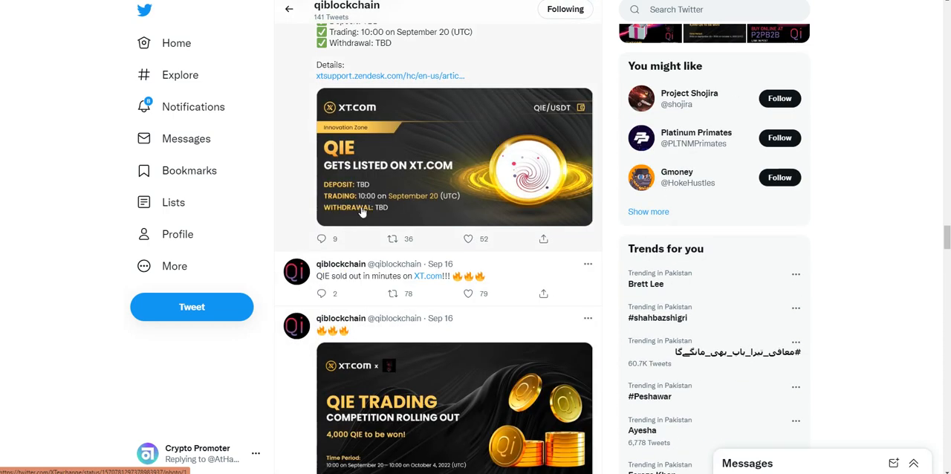
{"action": "mouse_move", "coordinate": [449, 211]}
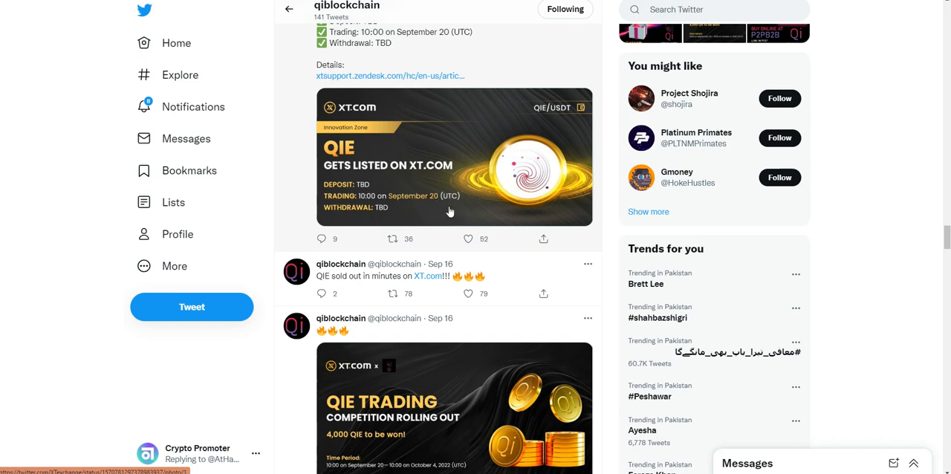
{"action": "scroll", "scroll_direction": "down", "scroll_amount": 3}
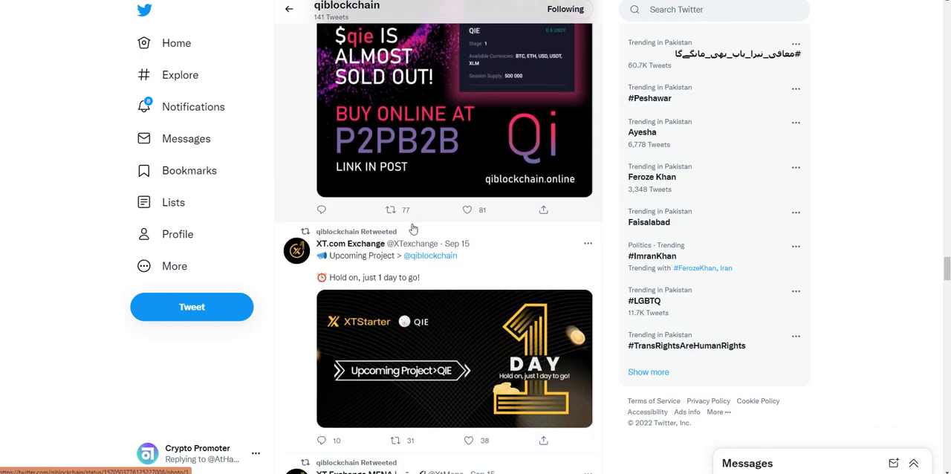
{"action": "scroll", "scroll_direction": "down", "scroll_amount": 3}
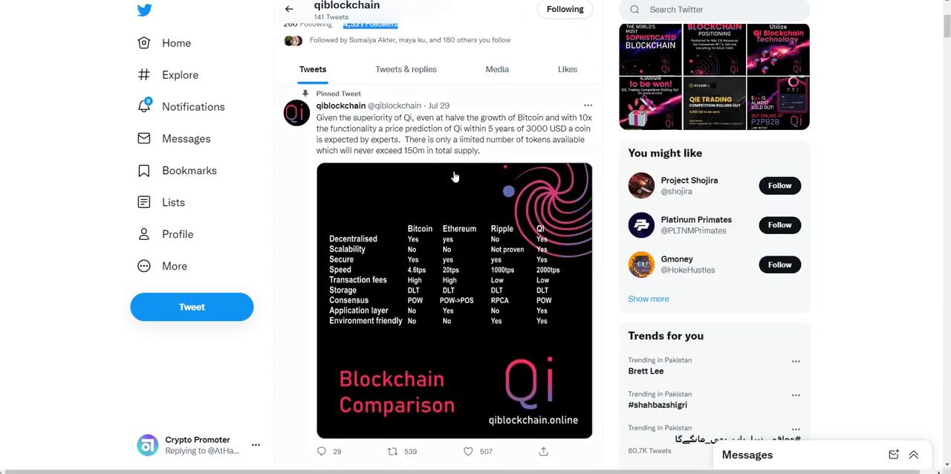
{"action": "scroll", "scroll_direction": "down", "scroll_amount": 3}
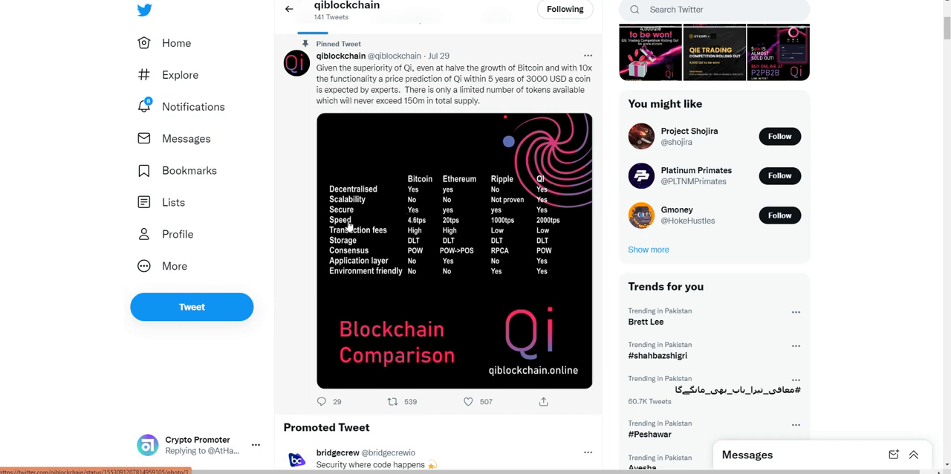
{"action": "mouse_move", "coordinate": [310, 226]}
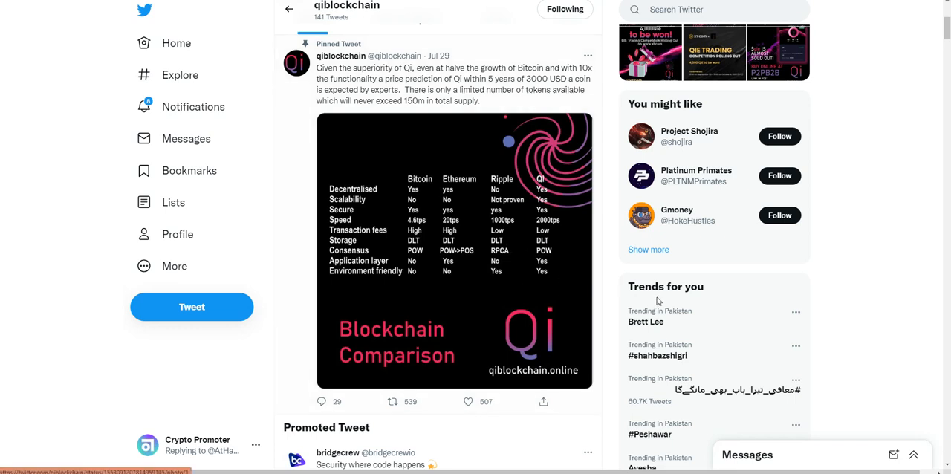
{"action": "mouse_move", "coordinate": [479, 291]}
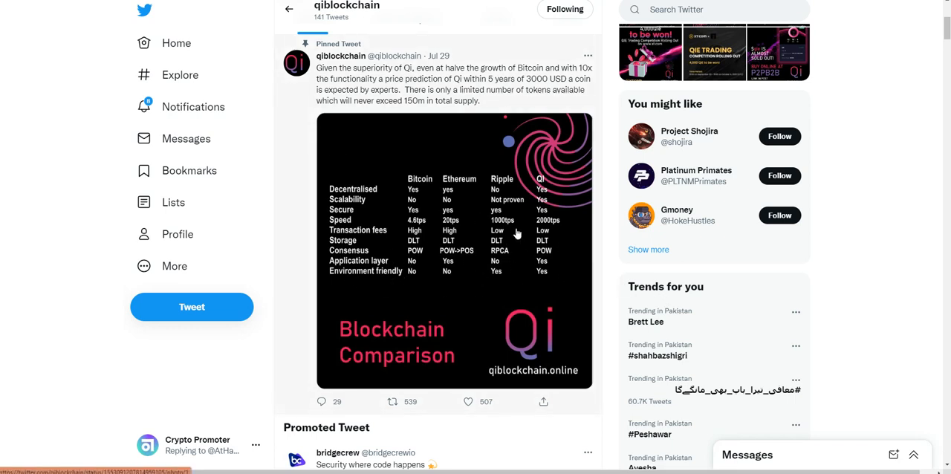
{"action": "mouse_move", "coordinate": [425, 211]}
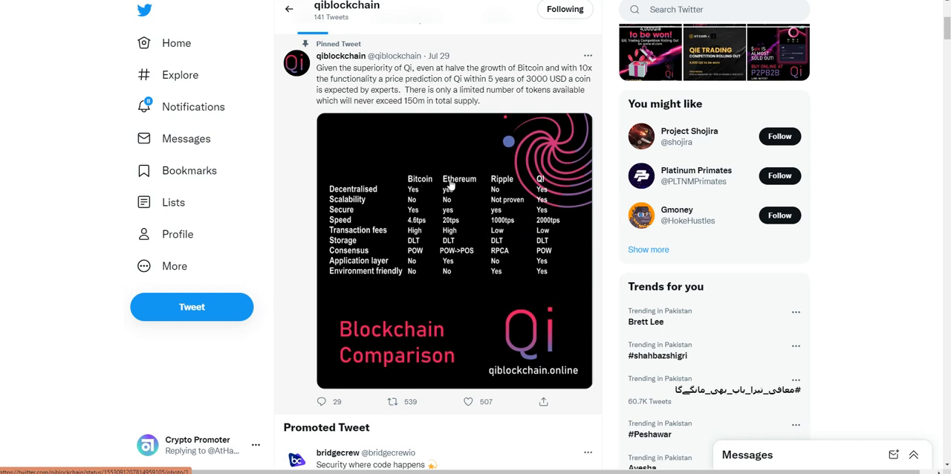
{"action": "mouse_move", "coordinate": [510, 251]}
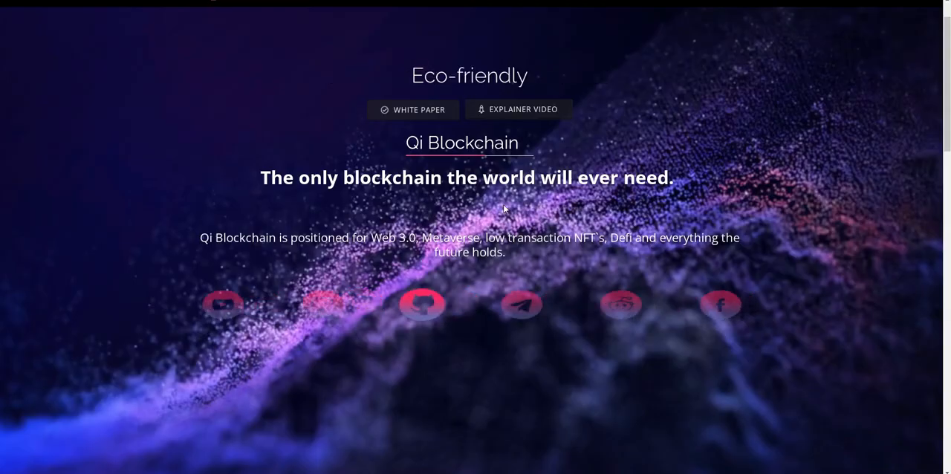
{"action": "scroll", "scroll_direction": "down", "scroll_amount": 3}
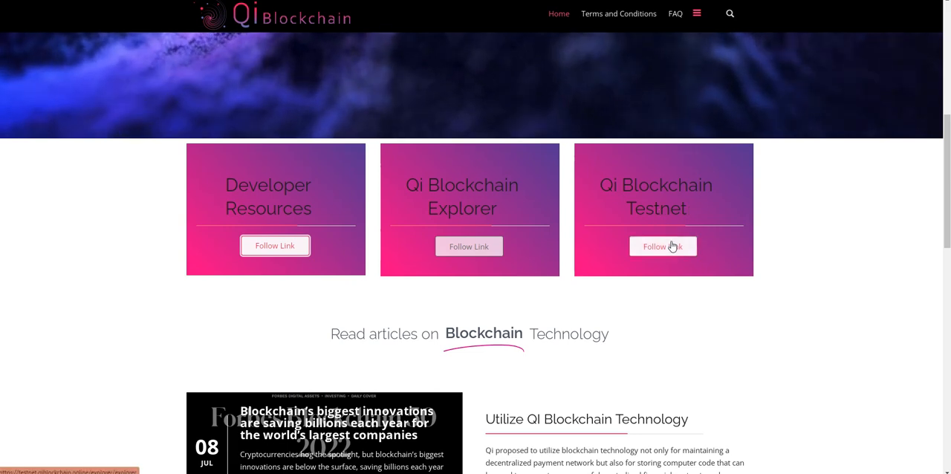
{"action": "left_click", "coordinate": [663, 247]}
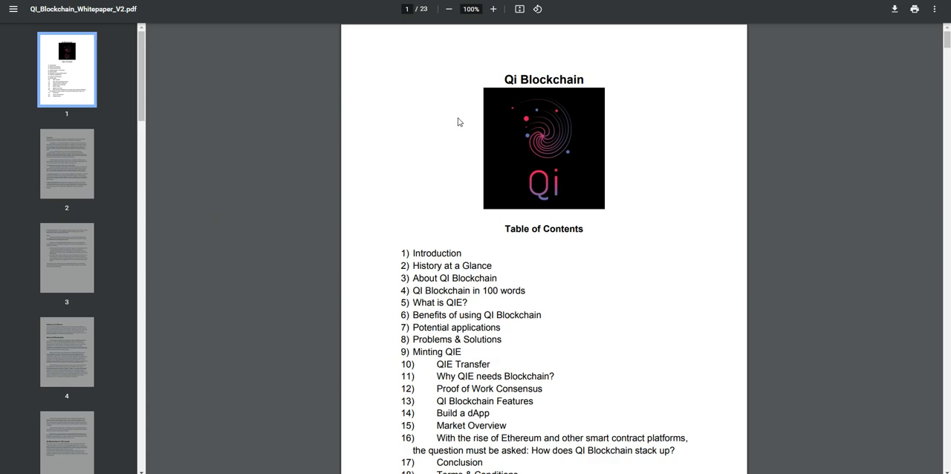
- Scroll the whitepaper from the table of contents on page 1 down to the QIE Transfer section on page 11
{"action": "scroll", "scroll_direction": "down", "scroll_amount": 3}
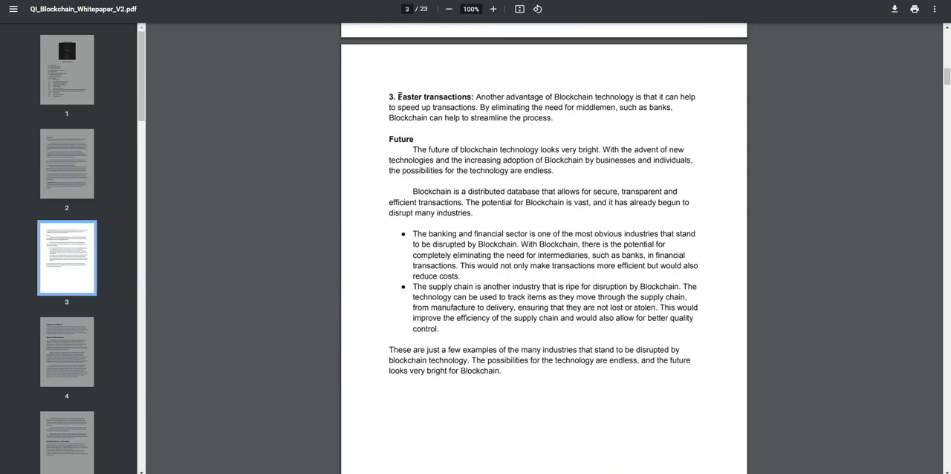
{"action": "scroll", "scroll_direction": "down", "scroll_amount": 3}
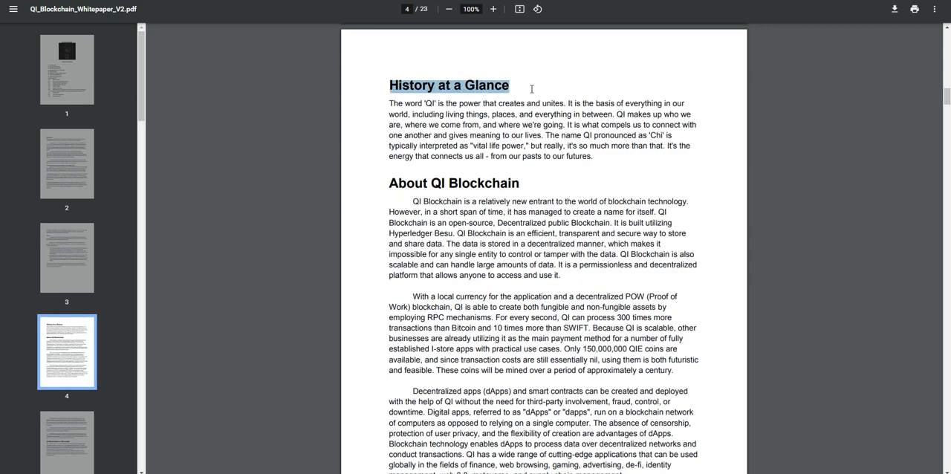
{"action": "scroll", "scroll_direction": "down", "scroll_amount": 3}
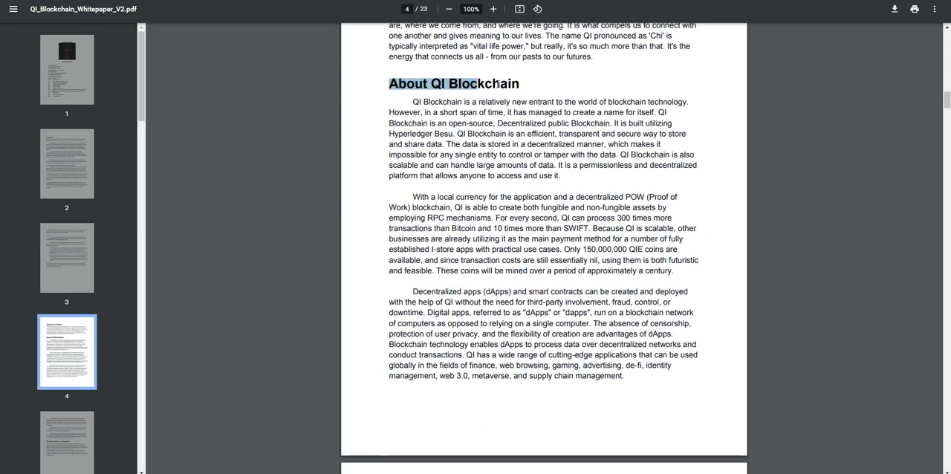
{"action": "scroll", "scroll_direction": "down", "scroll_amount": 3}
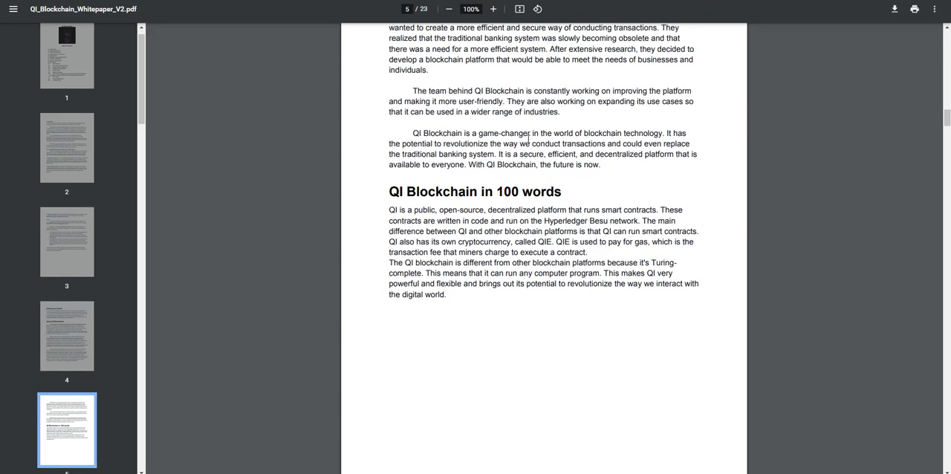
{"action": "scroll", "scroll_direction": "down", "scroll_amount": 3}
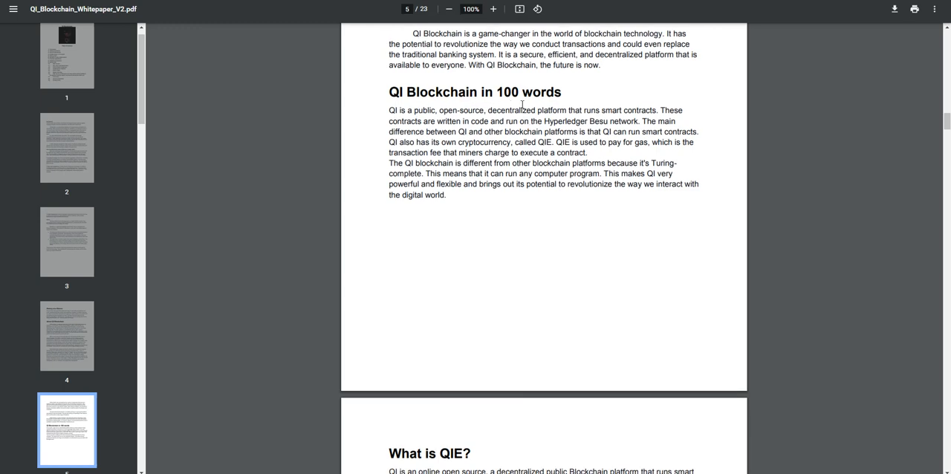
{"action": "scroll", "scroll_direction": "down", "scroll_amount": 3}
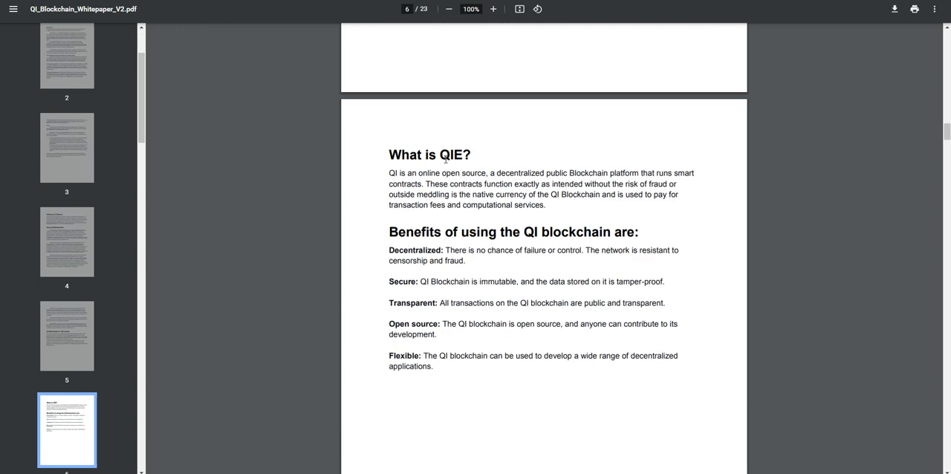
{"action": "scroll", "scroll_direction": "down", "scroll_amount": 3}
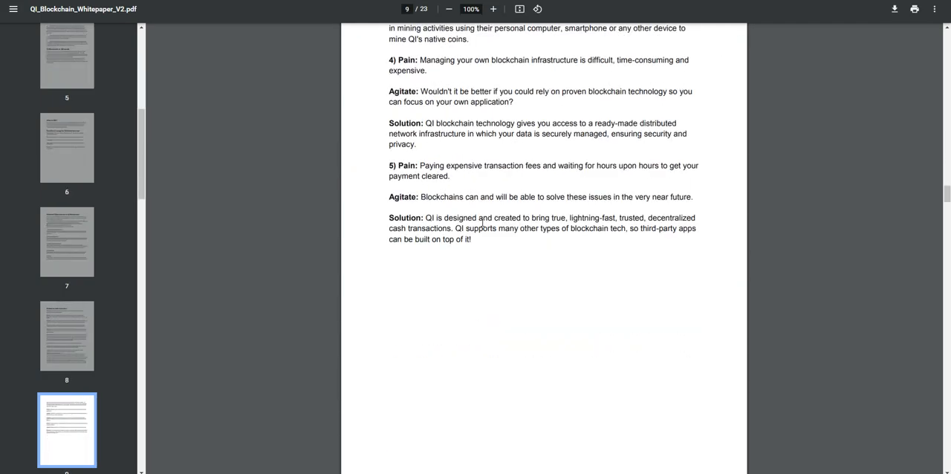
{"action": "scroll", "scroll_direction": "down", "scroll_amount": 3}
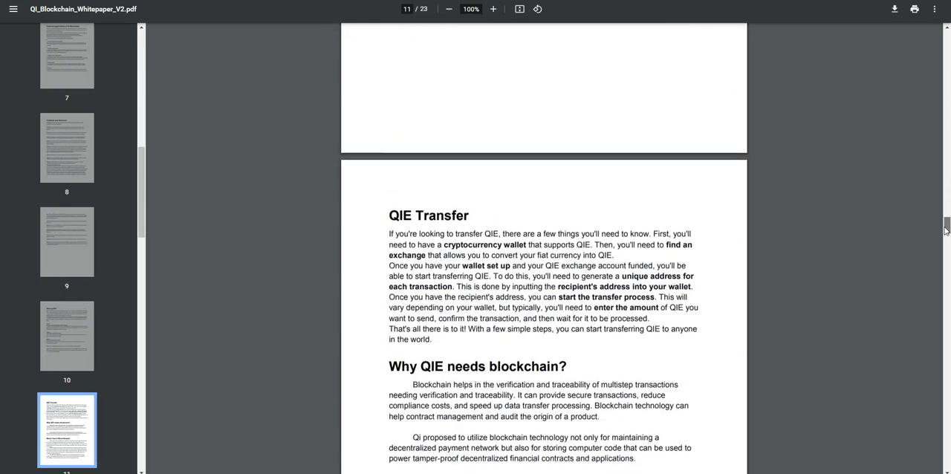
{"action": "scroll", "scroll_direction": "down", "scroll_amount": 3}
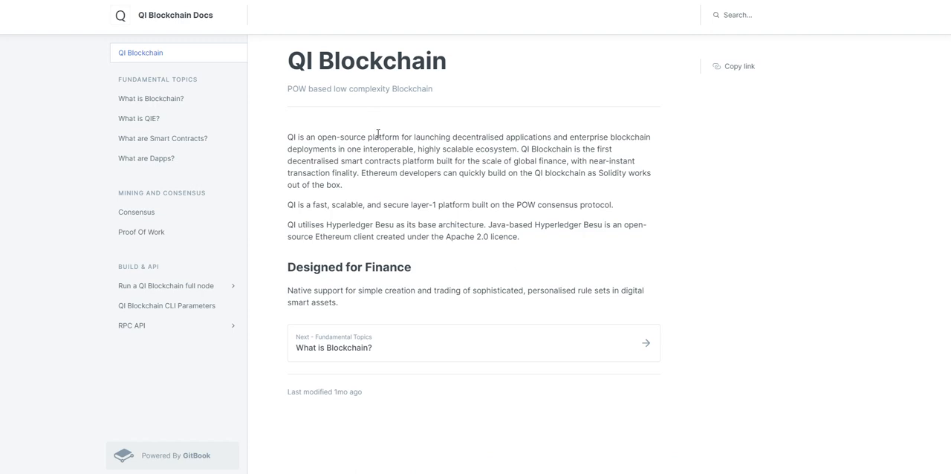
{"action": "mouse_move", "coordinate": [396, 183]}
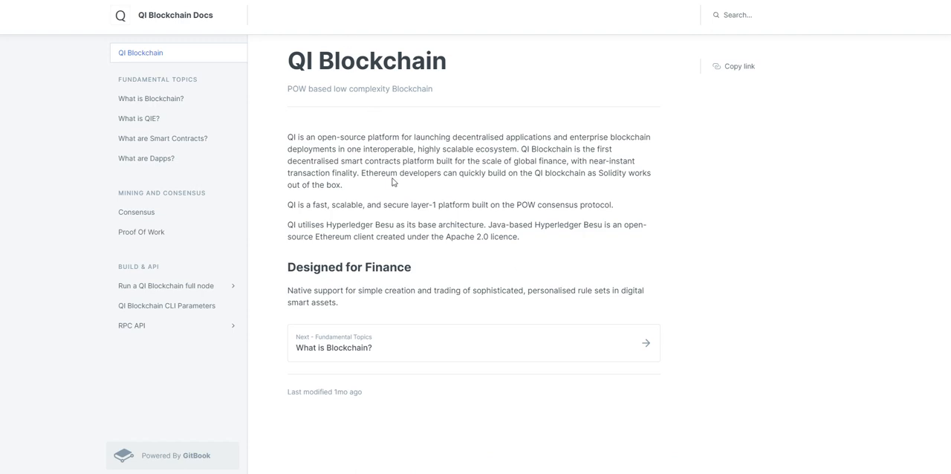
{"action": "mouse_move", "coordinate": [491, 204]}
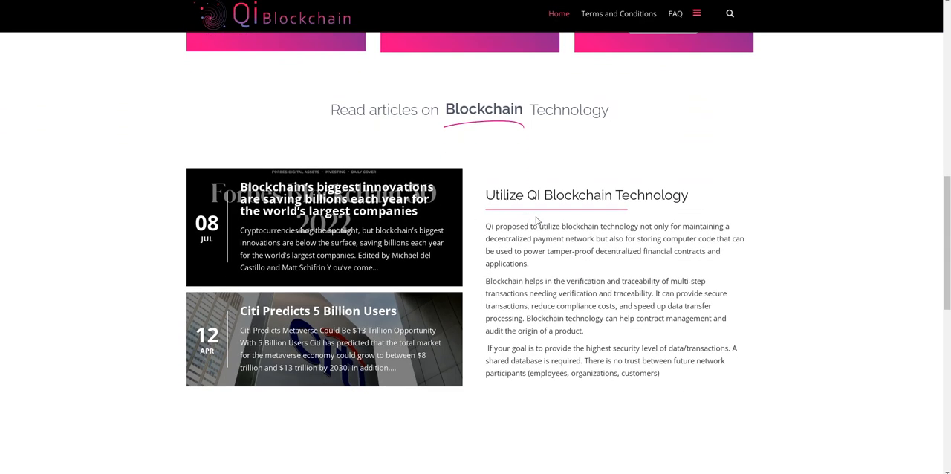
- Highlight the 'Utilize QI Blockchain Technology' heading and scroll down to the Why Qi? section
{"action": "triple_click", "coordinate": [586, 194]}
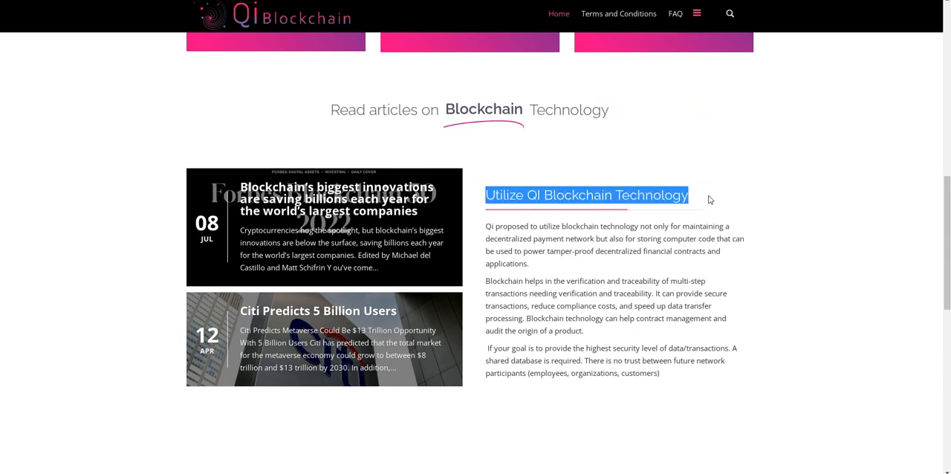
{"action": "scroll", "scroll_direction": "down", "scroll_amount": 3}
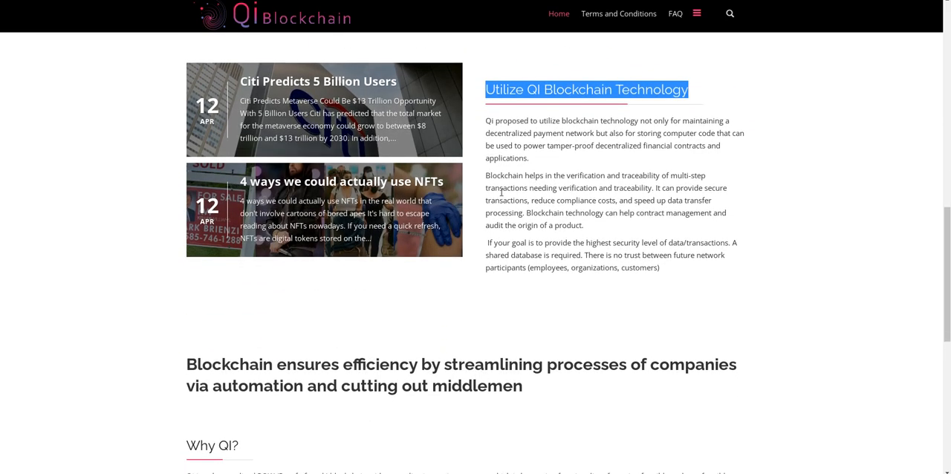
{"action": "scroll", "scroll_direction": "down", "scroll_amount": 3}
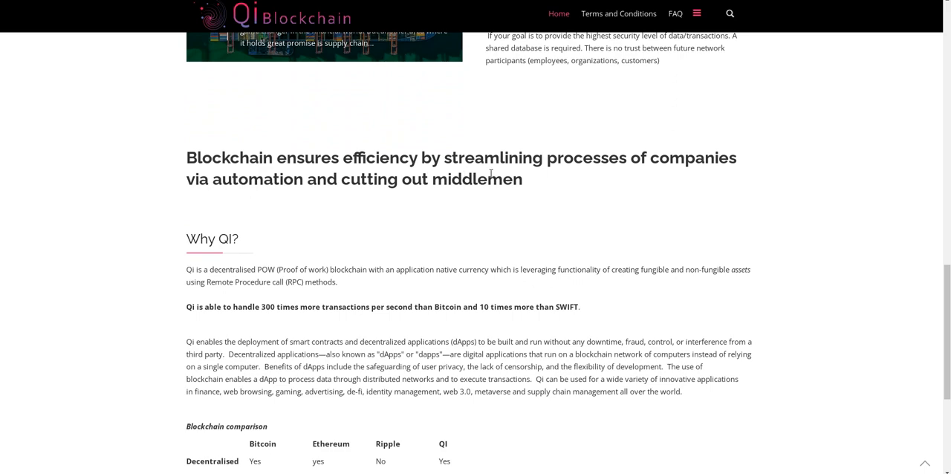
{"action": "mouse_move", "coordinate": [398, 202]}
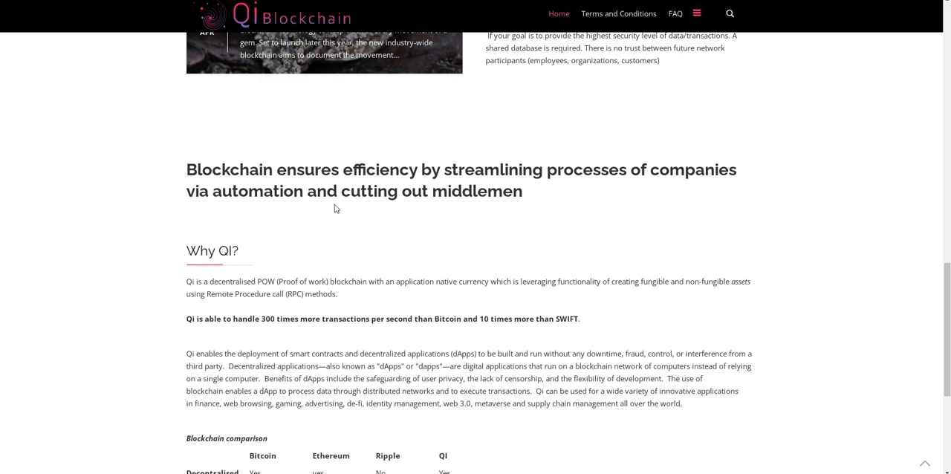
{"action": "scroll", "scroll_direction": "down", "scroll_amount": 3}
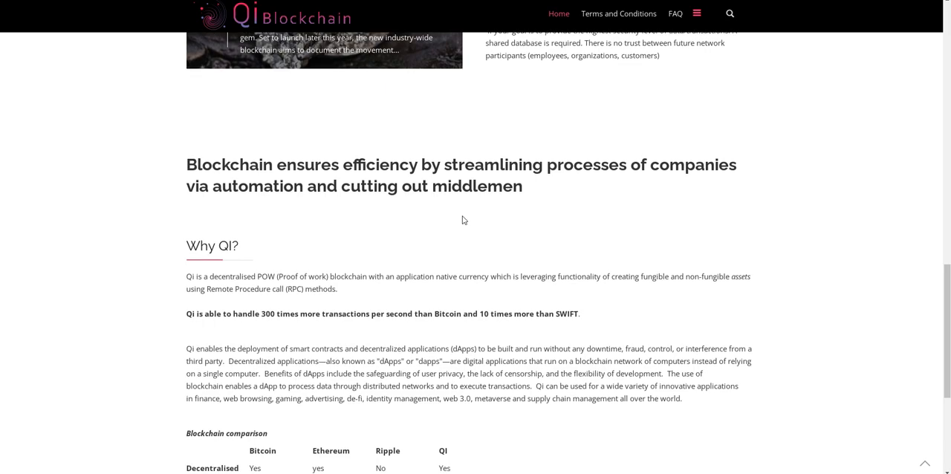
{"action": "scroll", "scroll_direction": "down", "scroll_amount": 3}
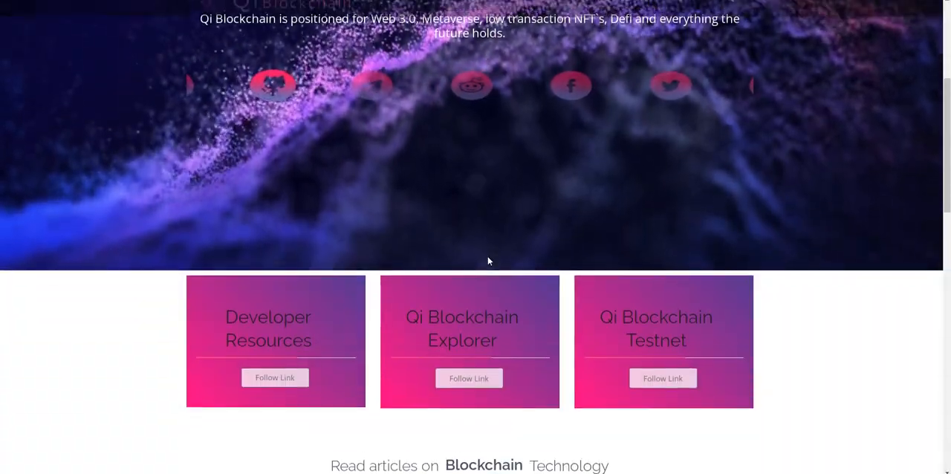
- Scroll the Blockchain comparison table down to the footer, then back up to the homepage hero
{"action": "scroll", "scroll_direction": "down", "scroll_amount": 3}
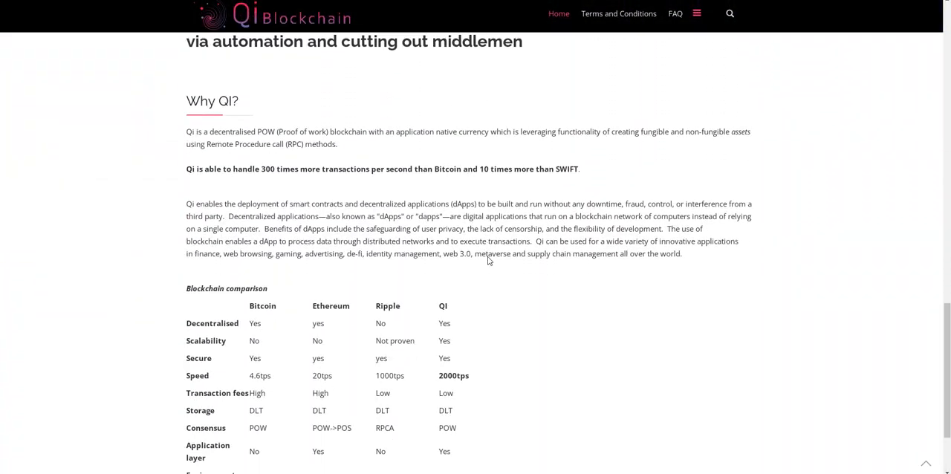
{"action": "scroll", "scroll_direction": "down", "scroll_amount": 3}
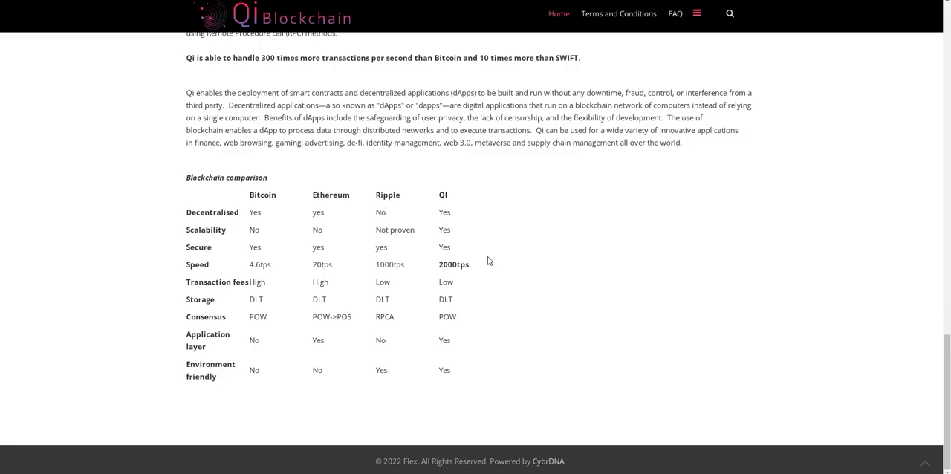
{"action": "scroll", "scroll_direction": "up", "scroll_amount": 3}
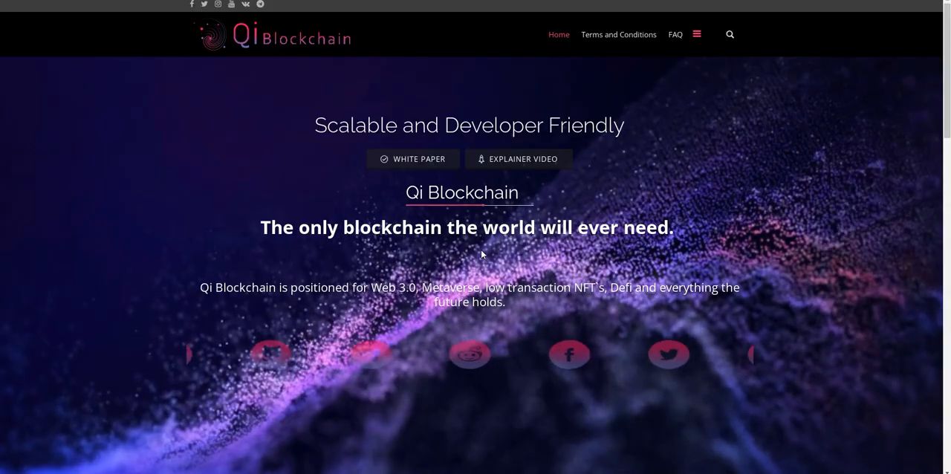